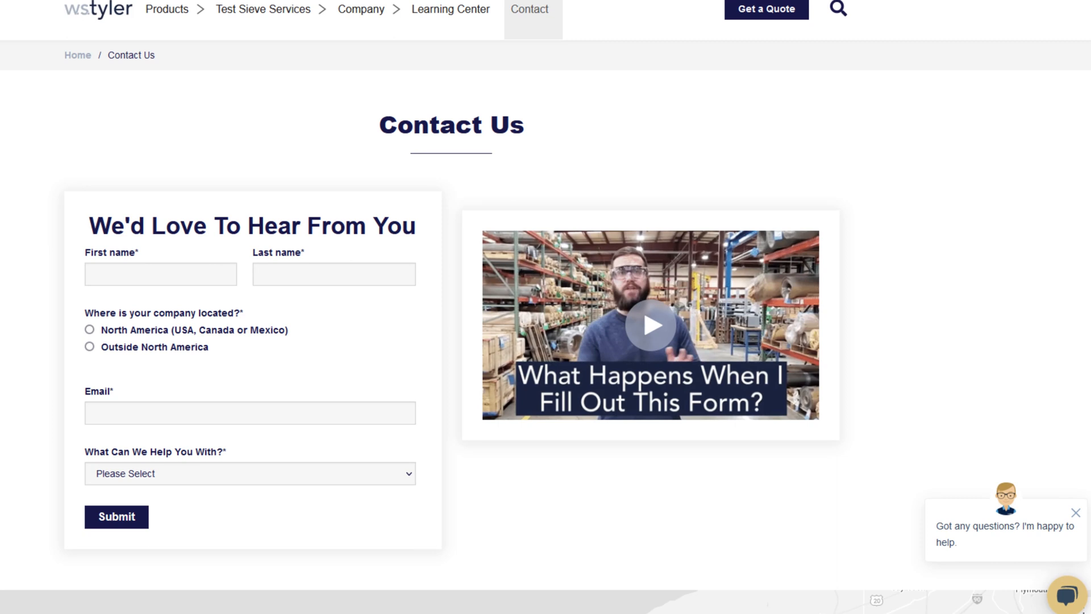
{"action": "scroll", "scroll_direction": "down", "scroll_amount": 3}
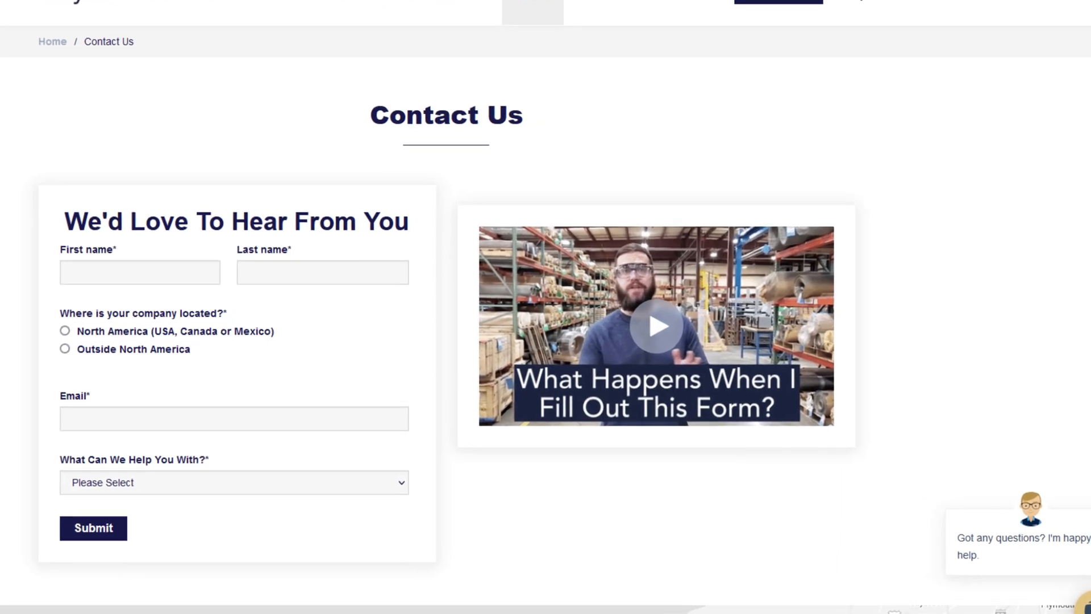